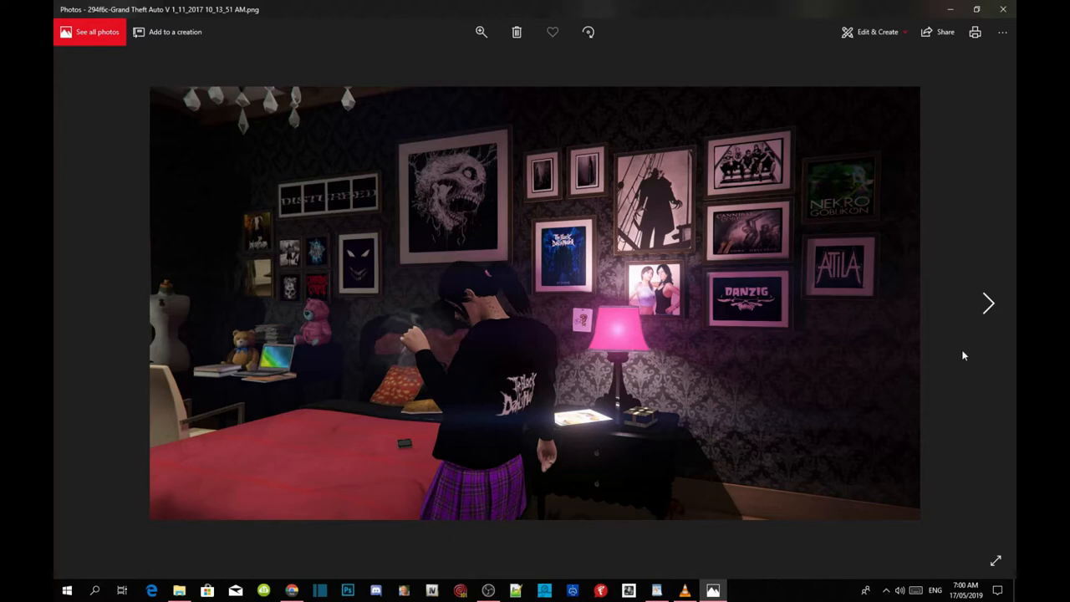
{"action": "mouse_move", "coordinate": [203, 361]}
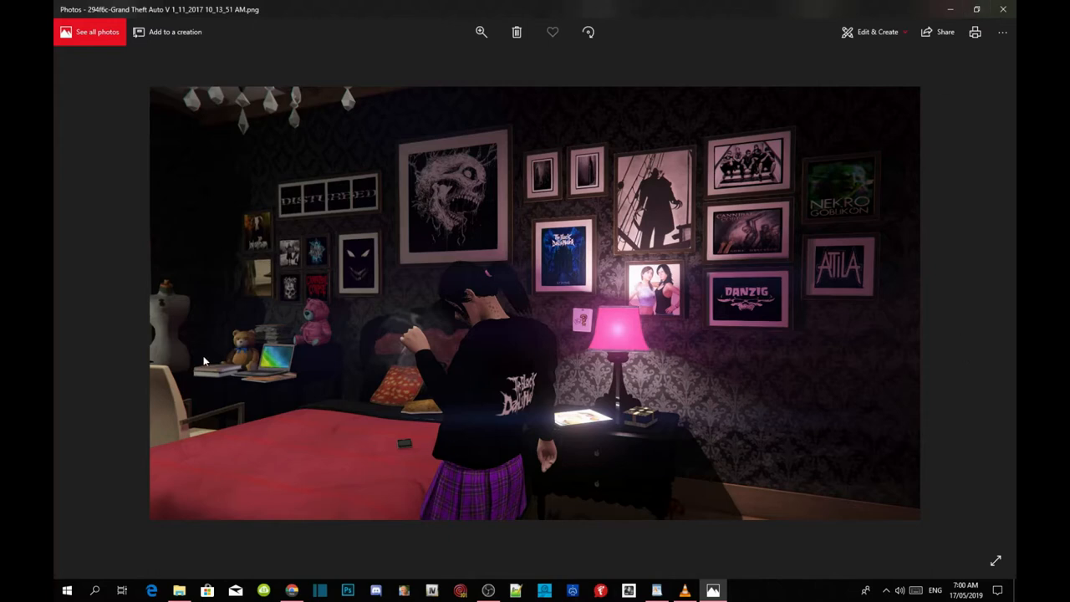
{"action": "mouse_move", "coordinate": [431, 357]}
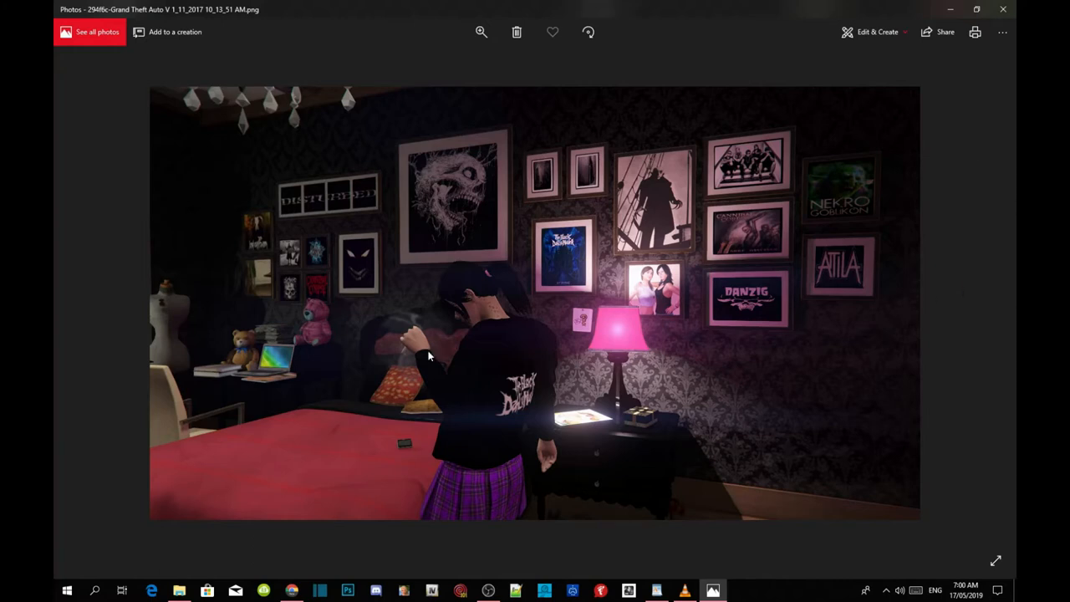
{"action": "mouse_move", "coordinate": [471, 335]}
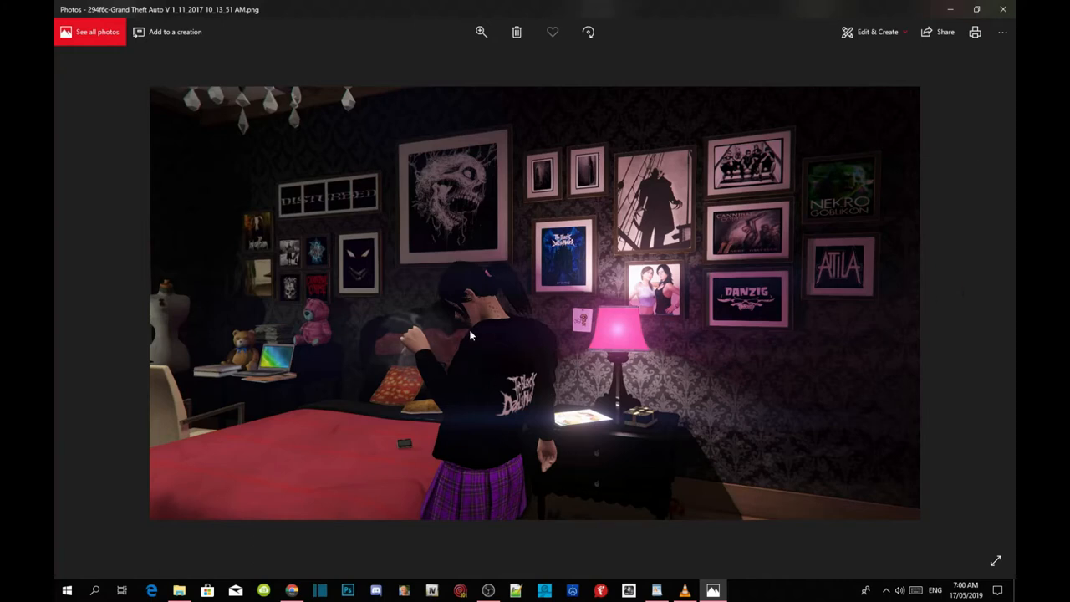
{"action": "mouse_move", "coordinate": [407, 368]}
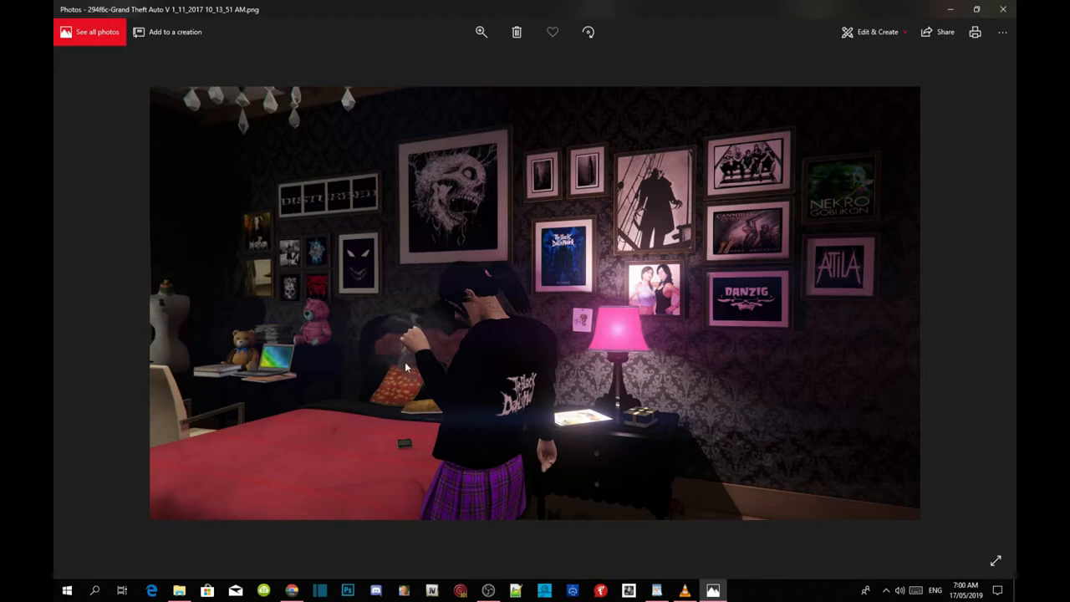
{"action": "mouse_move", "coordinate": [502, 296]}
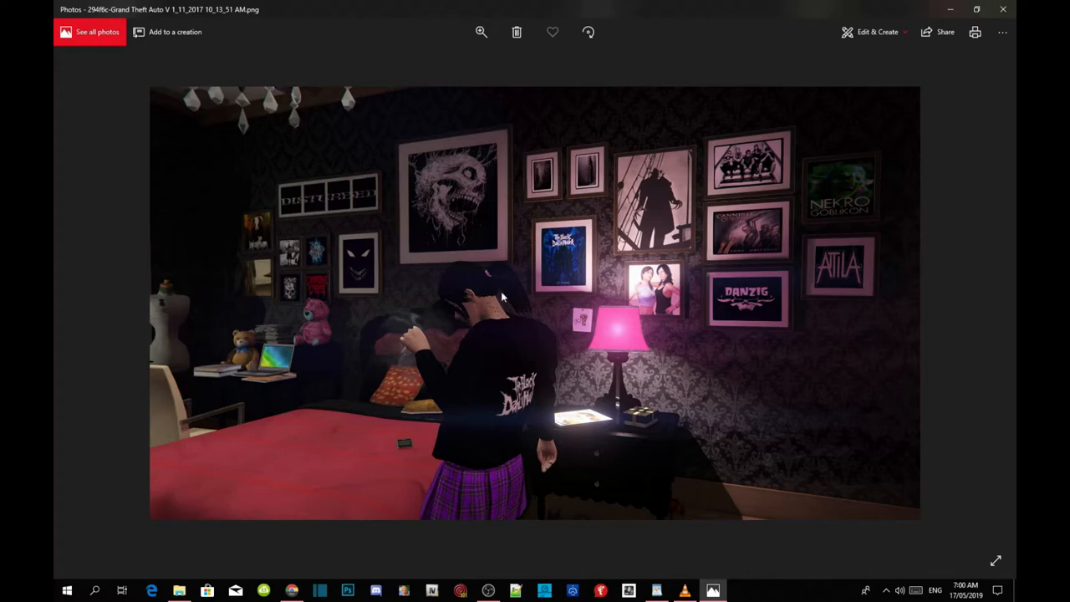
{"action": "mouse_move", "coordinate": [989, 307]}
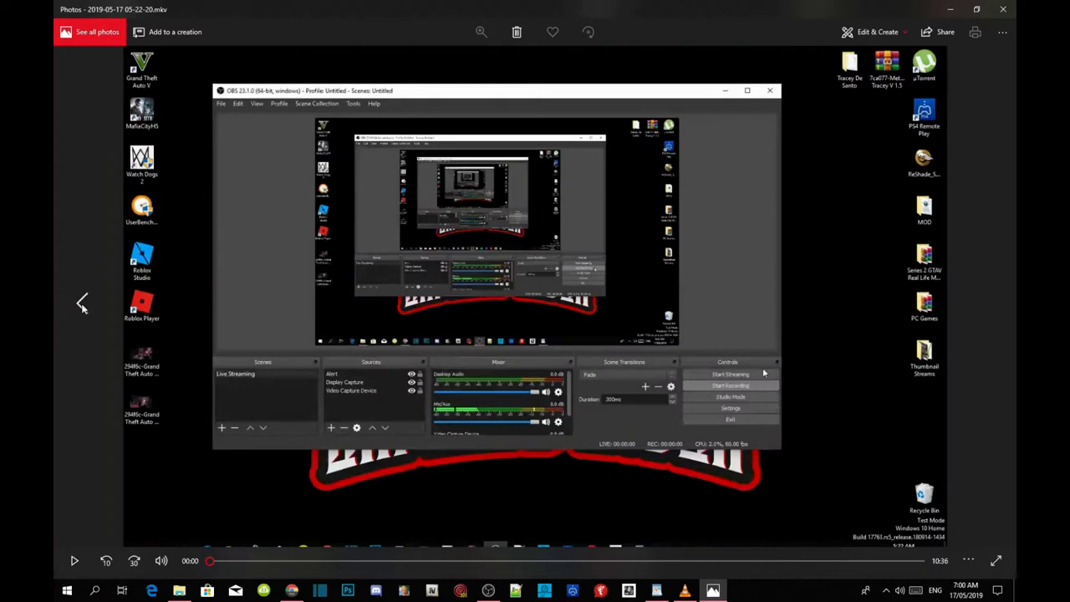
Step: Page back to the previous GTA V screenshot in Photos
{"action": "left_click", "coordinate": [82, 302]}
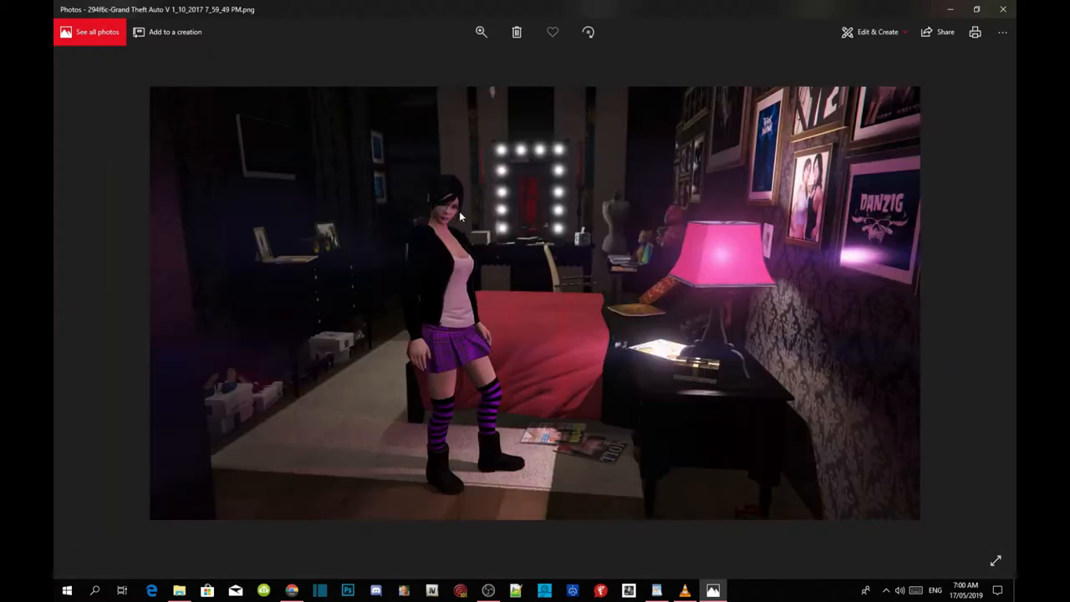
{"action": "mouse_move", "coordinate": [535, 337]}
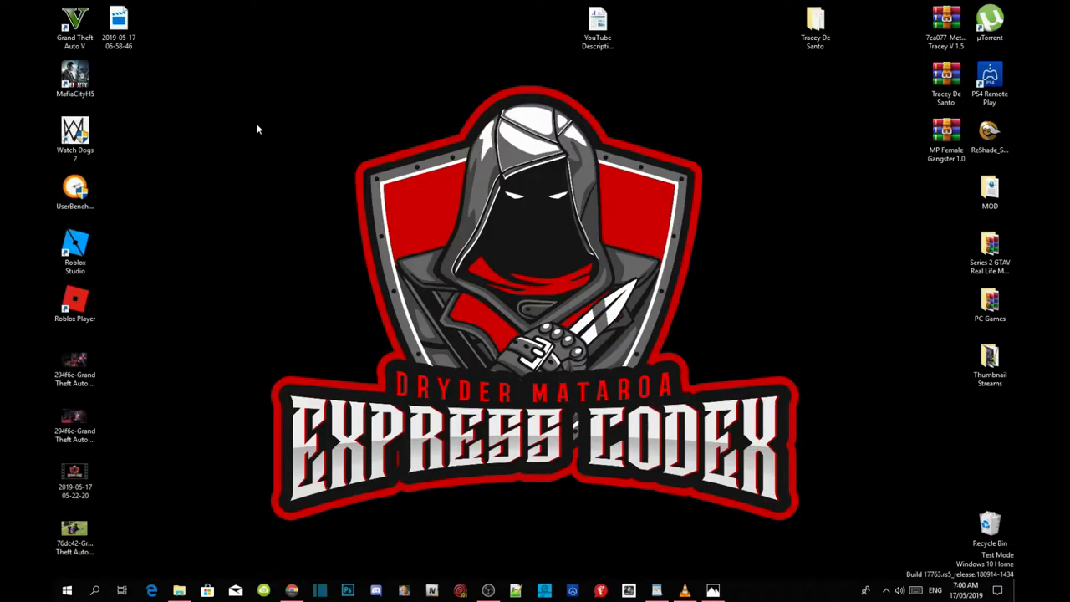
Step: Navigate into the Grand Theft Auto V install folder's mods folder
{"action": "left_click", "coordinate": [73, 25]}
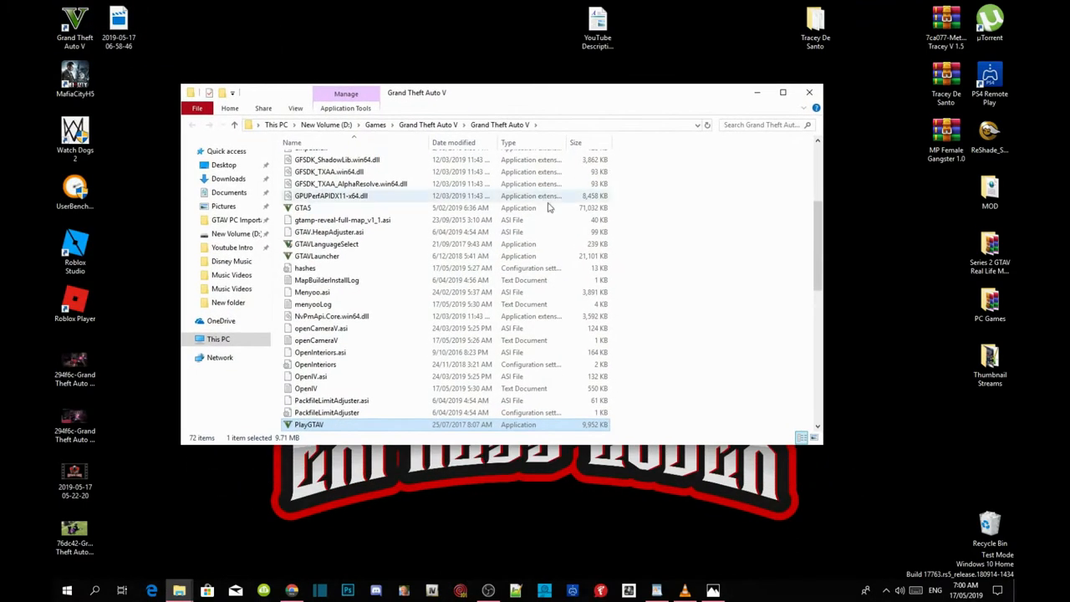
{"action": "mouse_move", "coordinate": [739, 370]}
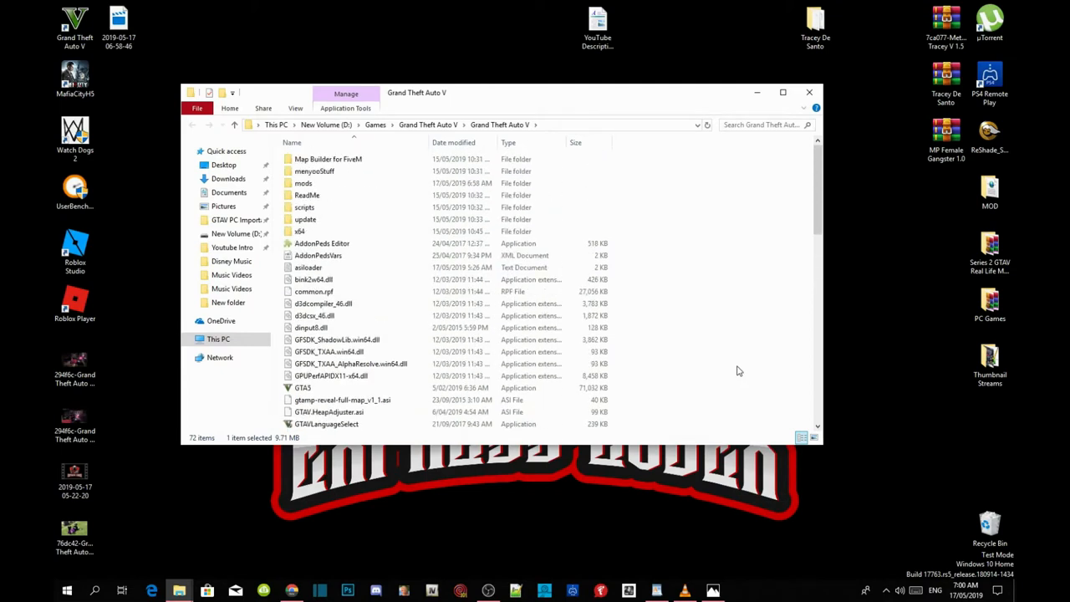
{"action": "mouse_move", "coordinate": [706, 264]}
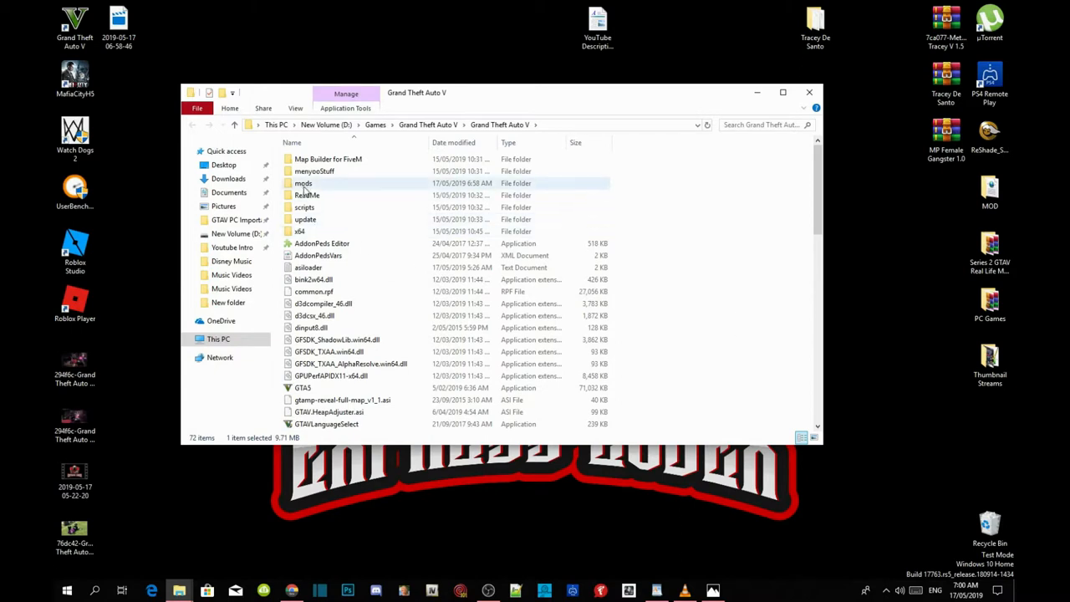
{"action": "double_click", "coordinate": [302, 183]}
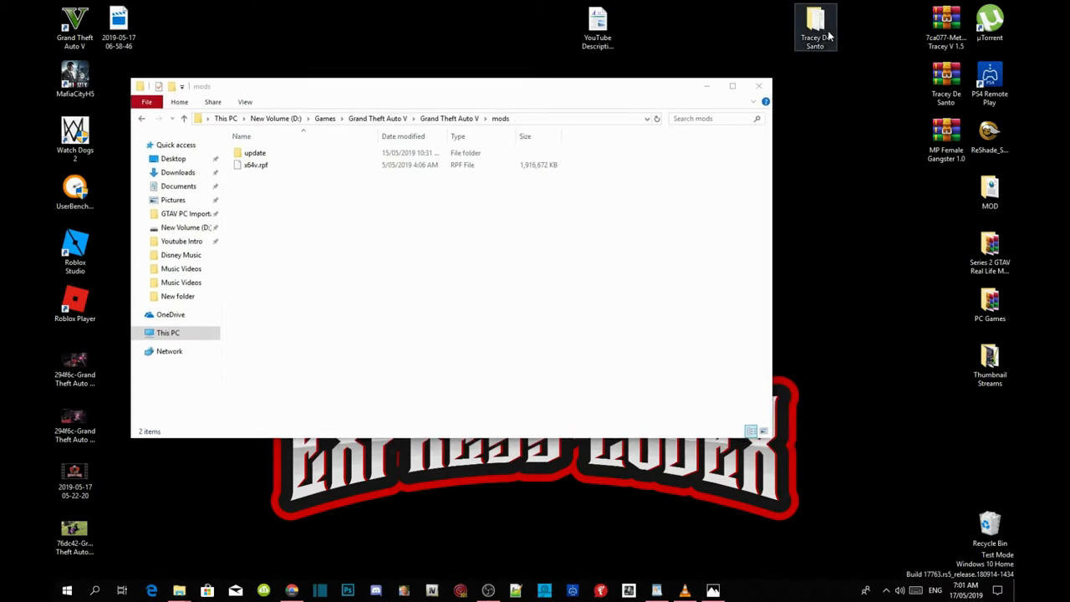
Step: Place the Tracey De Santo mod folder beside mods and select x64g.rpf
{"action": "double_click", "coordinate": [815, 25]}
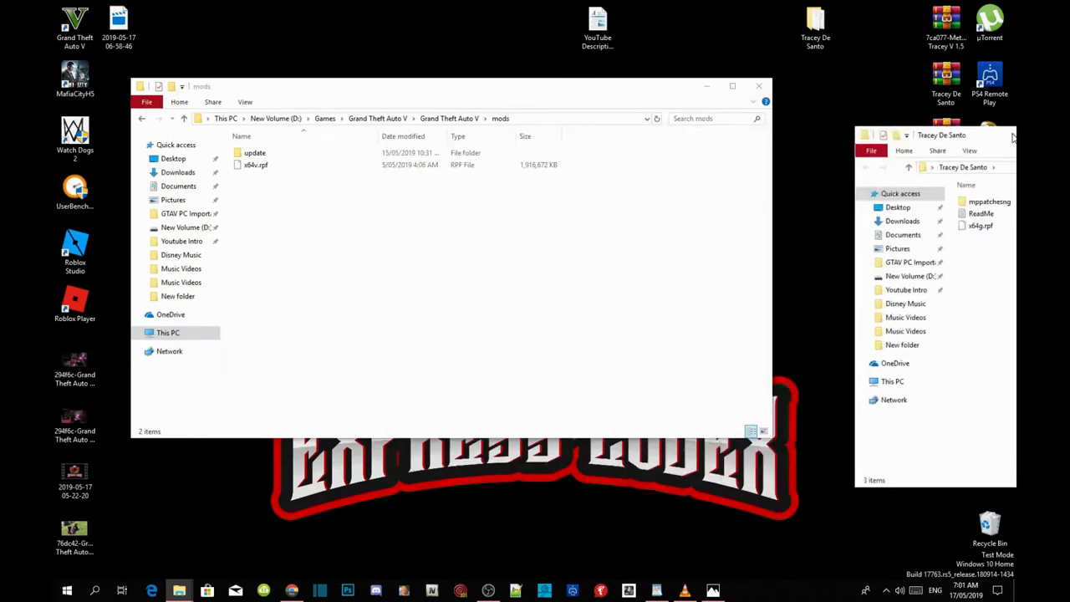
{"action": "left_click_drag", "start_coordinate": [940, 134], "coordinate": [868, 88]}
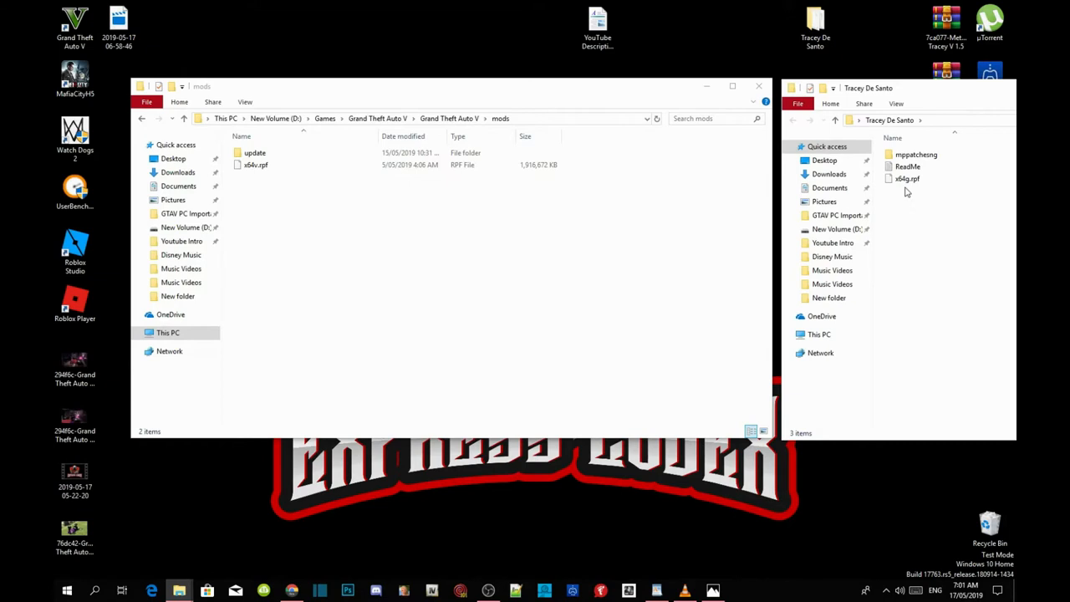
{"action": "mouse_move", "coordinate": [910, 179]}
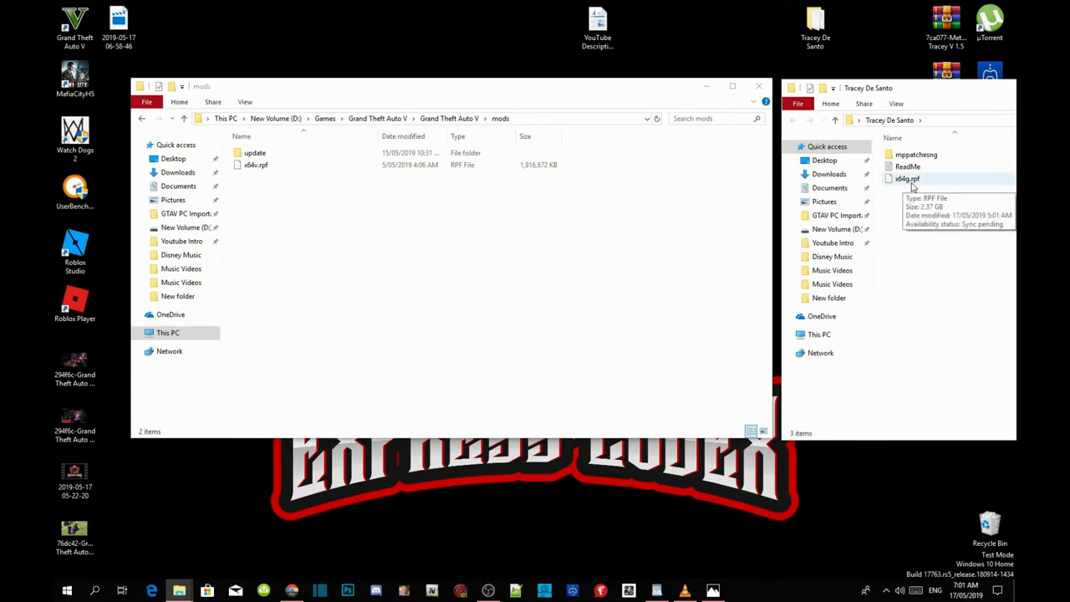
{"action": "left_click", "coordinate": [907, 178]}
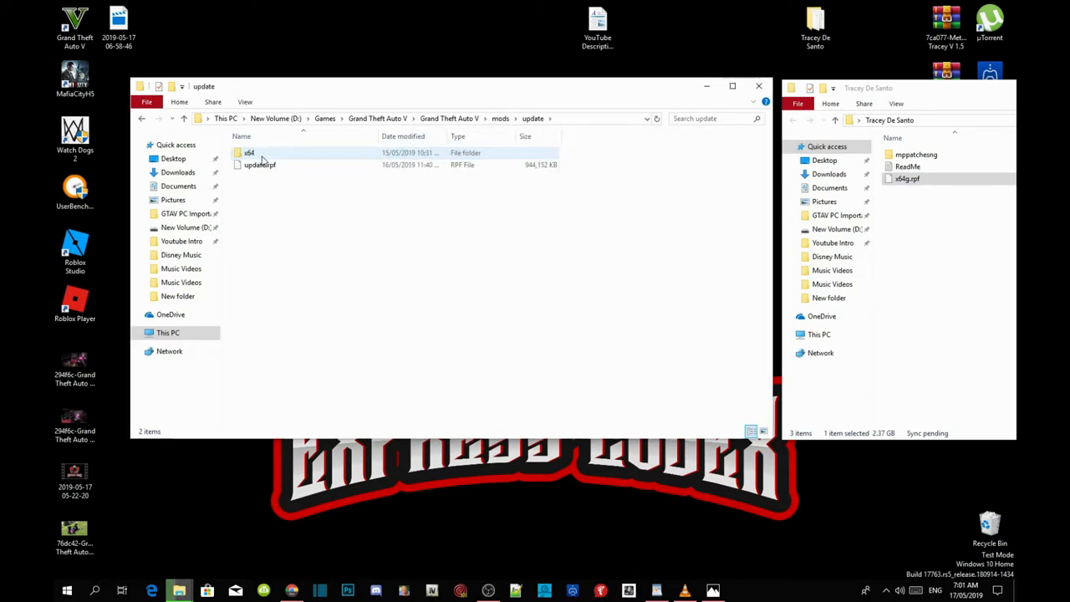
Step: Copy mppatchesng from the mod folder into mods\update\x64\dlcpacks
{"action": "double_click", "coordinate": [249, 152]}
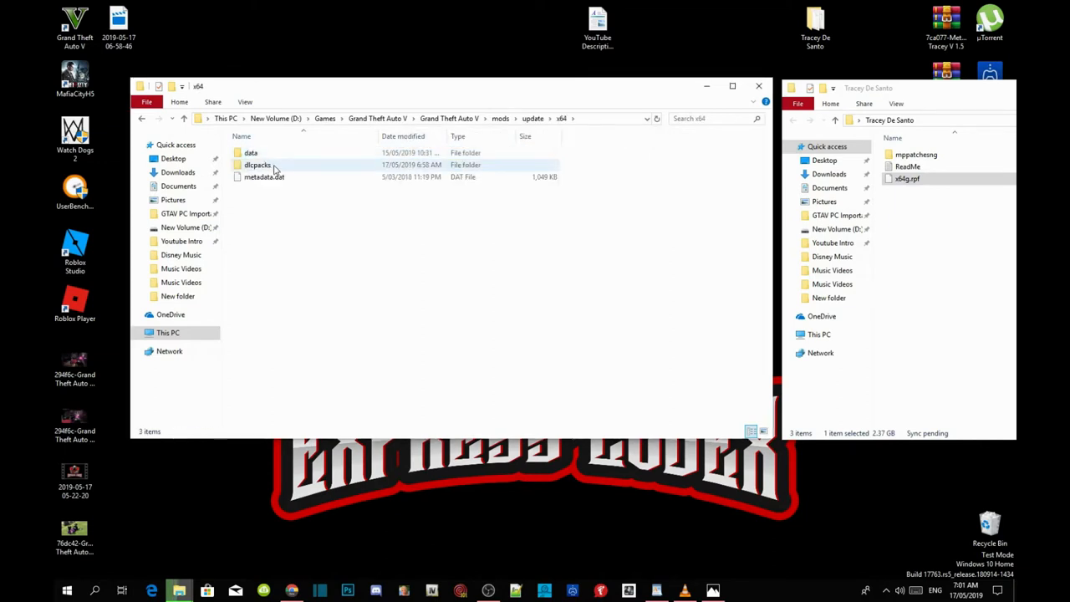
{"action": "double_click", "coordinate": [256, 165]}
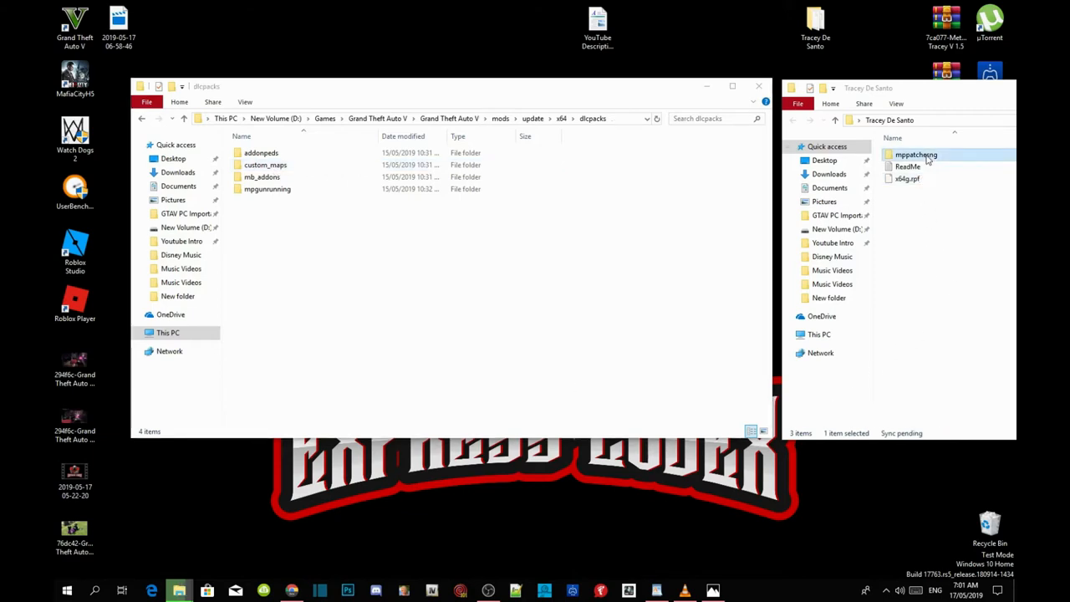
{"action": "left_click_drag", "start_coordinate": [915, 154], "coordinate": [301, 301]}
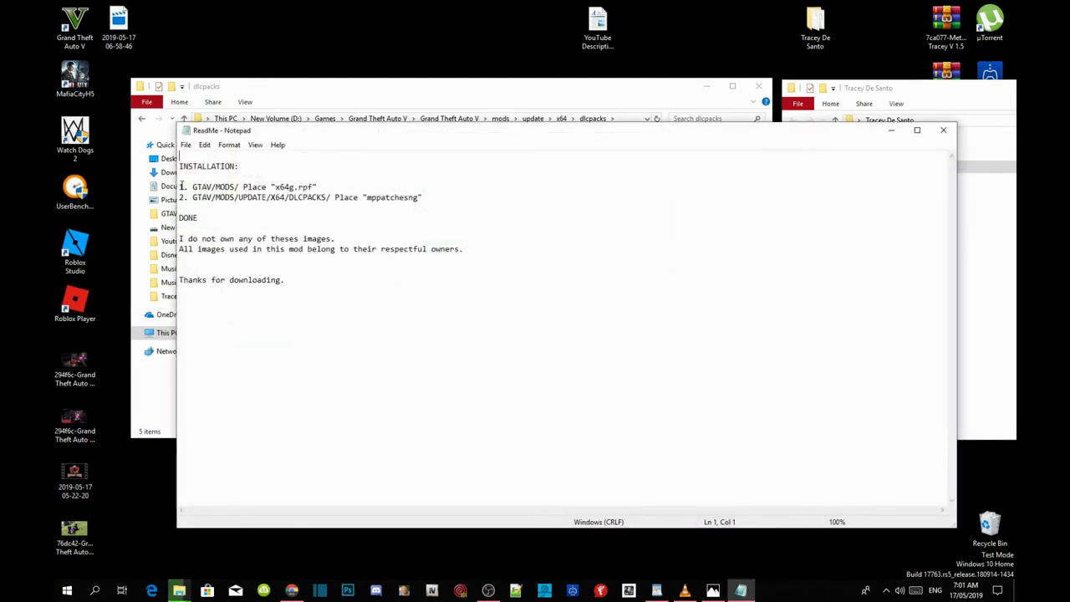
Step: Close the ReadMe and mod windows, refresh the desktop, and launch Grand Theft Auto V
{"action": "left_click_drag", "start_coordinate": [180, 186], "coordinate": [431, 200]}
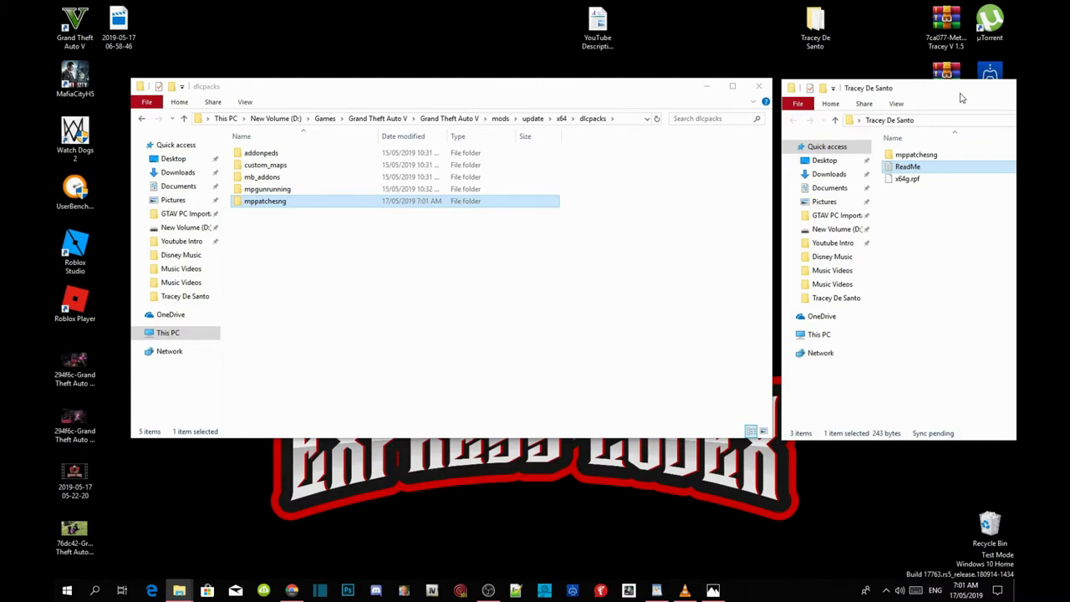
{"action": "mouse_move", "coordinate": [965, 81]}
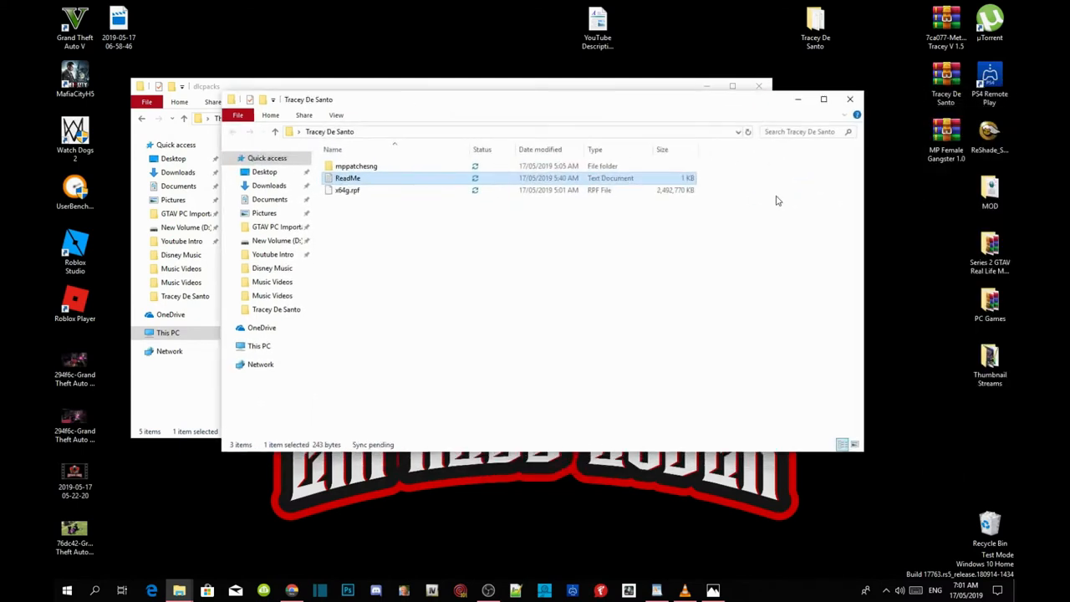
{"action": "mouse_move", "coordinate": [850, 98]}
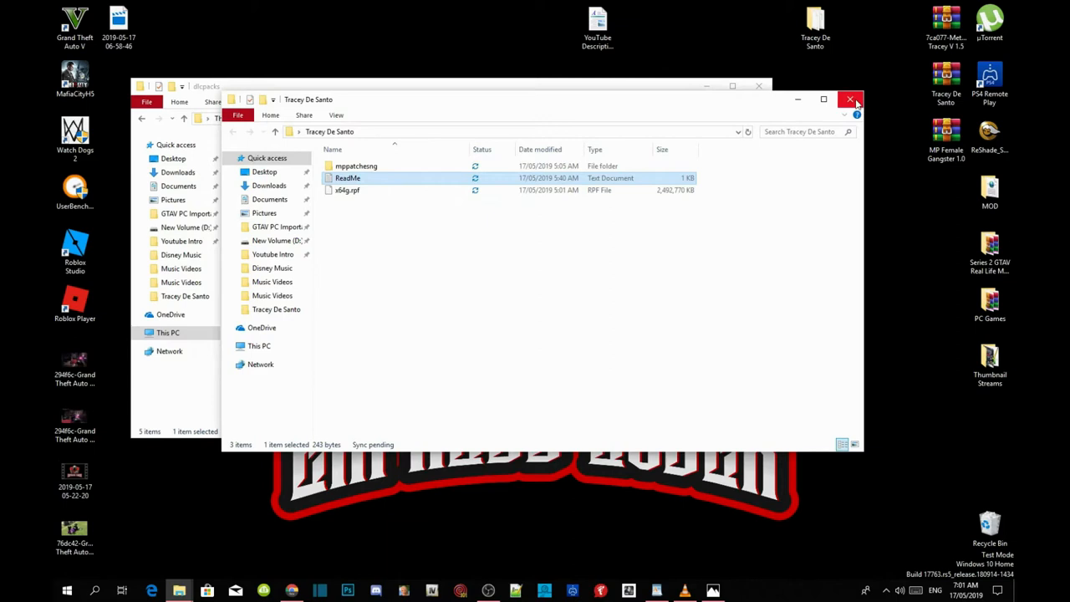
{"action": "left_click", "coordinate": [849, 98]}
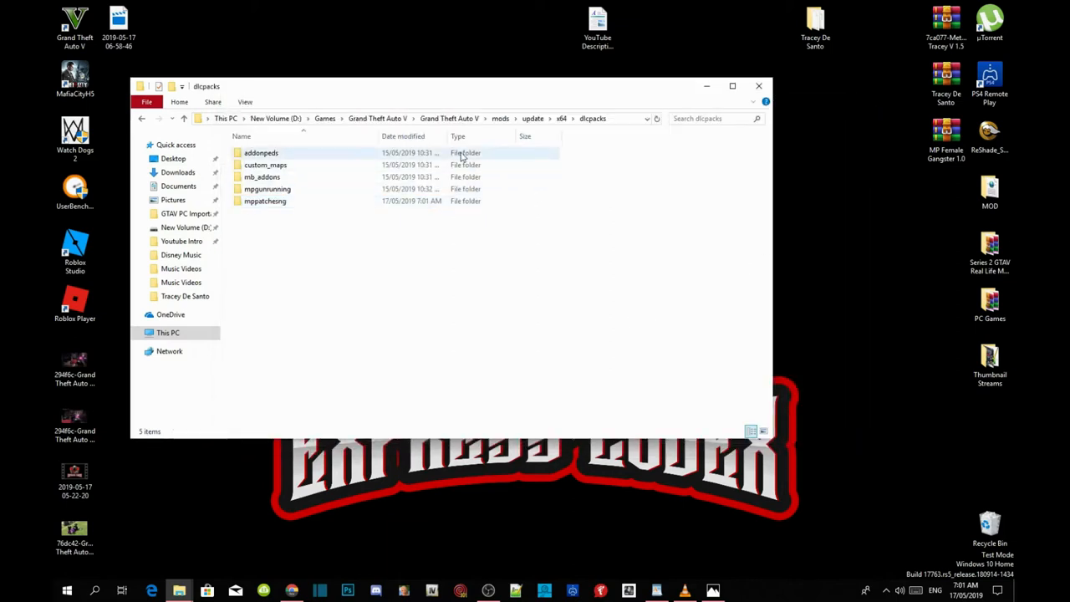
{"action": "left_click", "coordinate": [449, 118]}
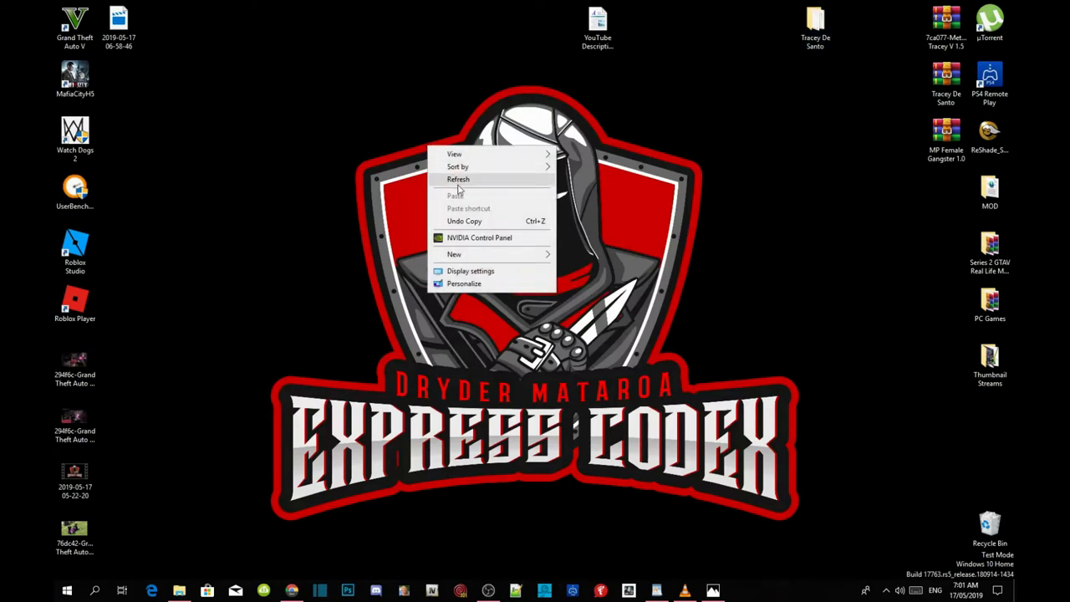
{"action": "left_click", "coordinate": [459, 179]}
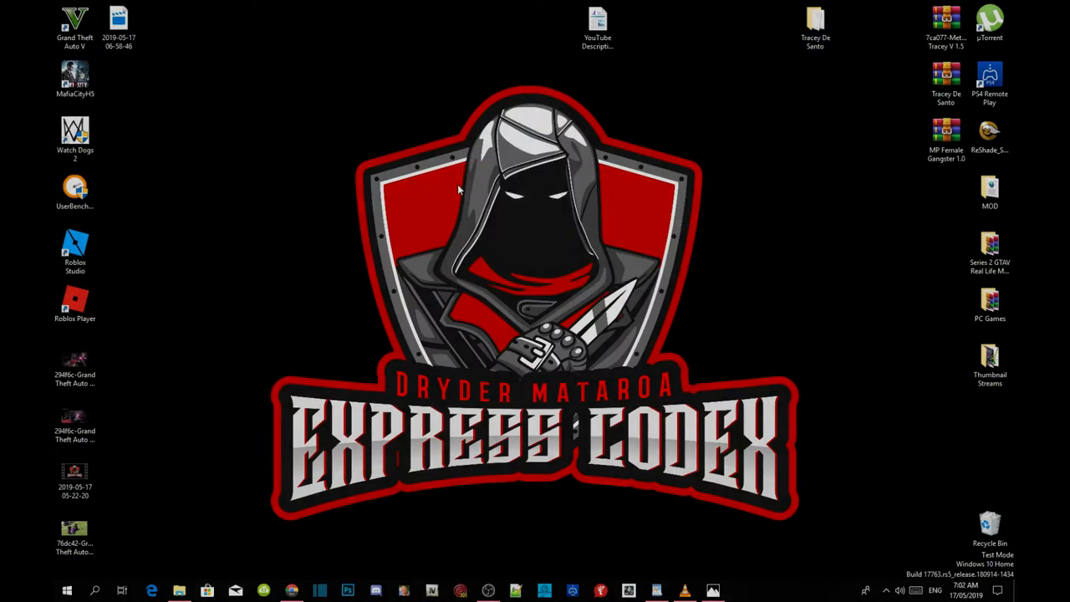
{"action": "double_click", "coordinate": [74, 20]}
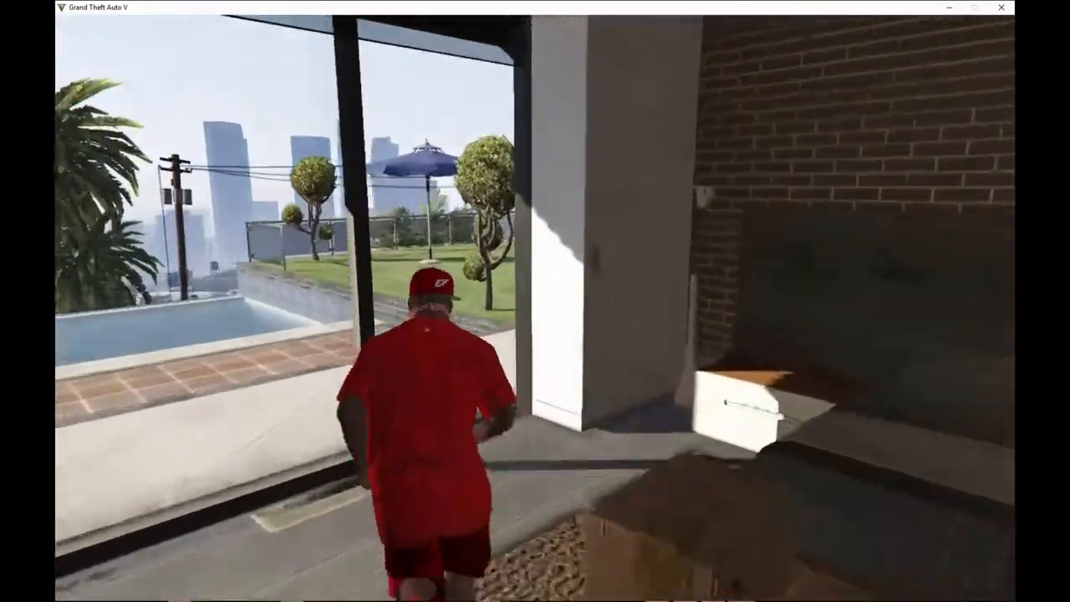
Step: Pick Tracey De Santa from Menyoo's Model Changer story models list
{"action": "key", "text": "w"}
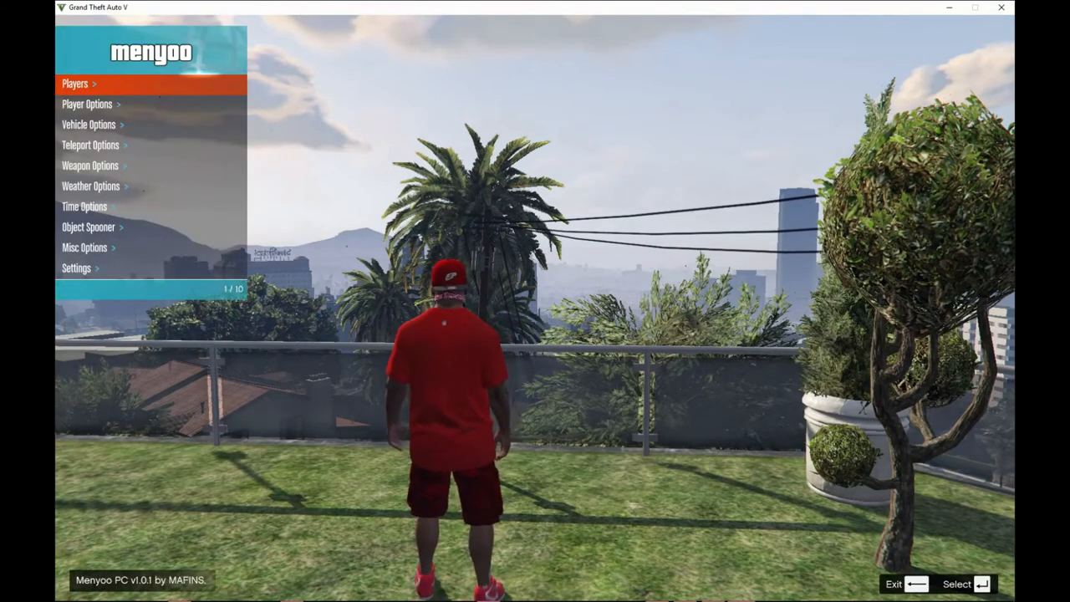
{"action": "left_click", "coordinate": [92, 104]}
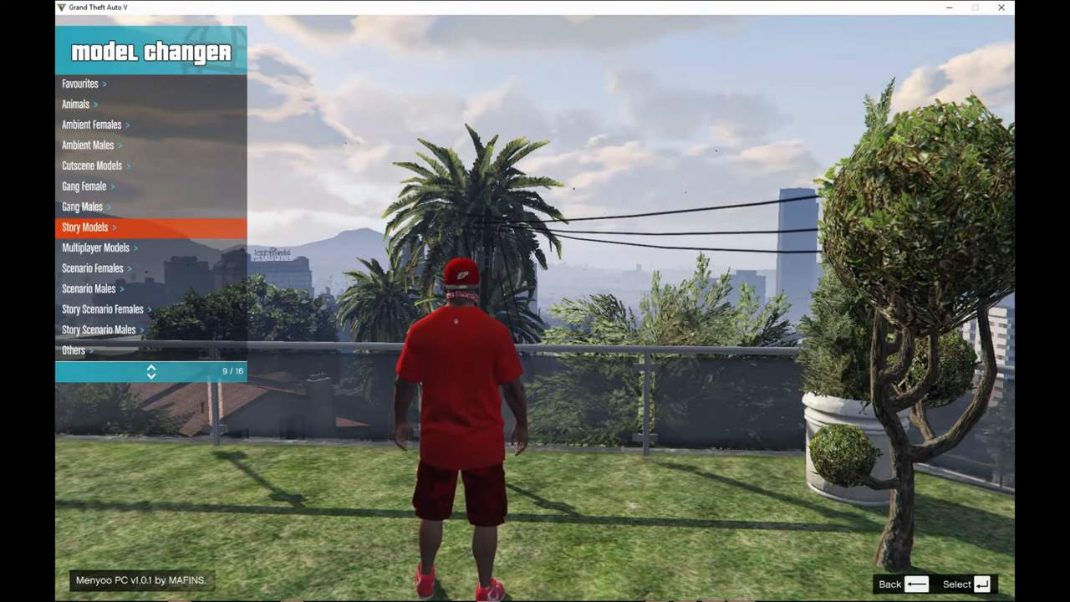
{"action": "left_click", "coordinate": [81, 227]}
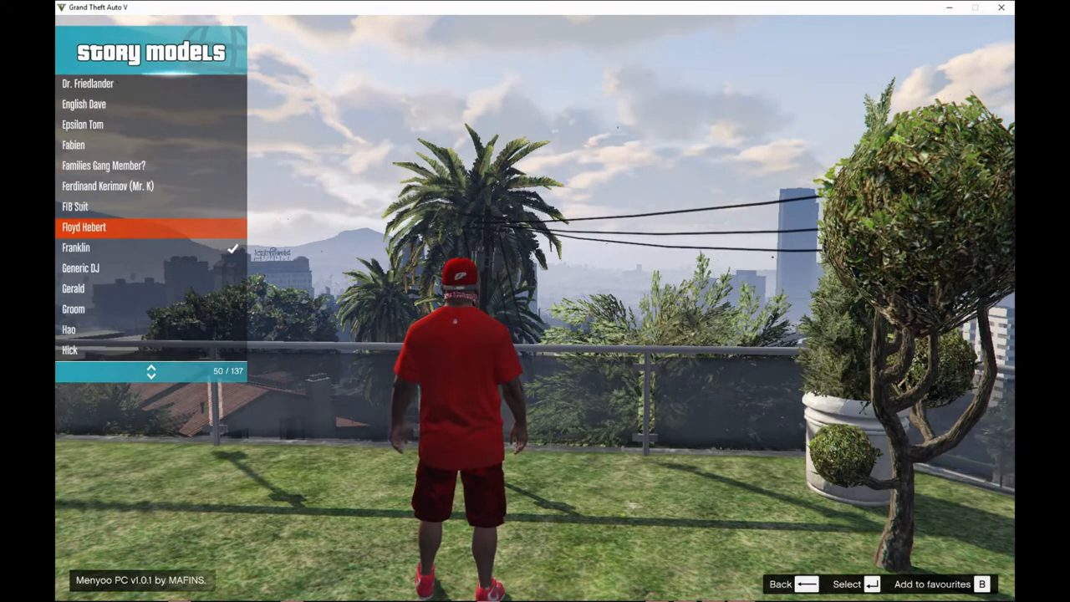
{"action": "scroll", "scroll_direction": "down", "scroll_amount": 3}
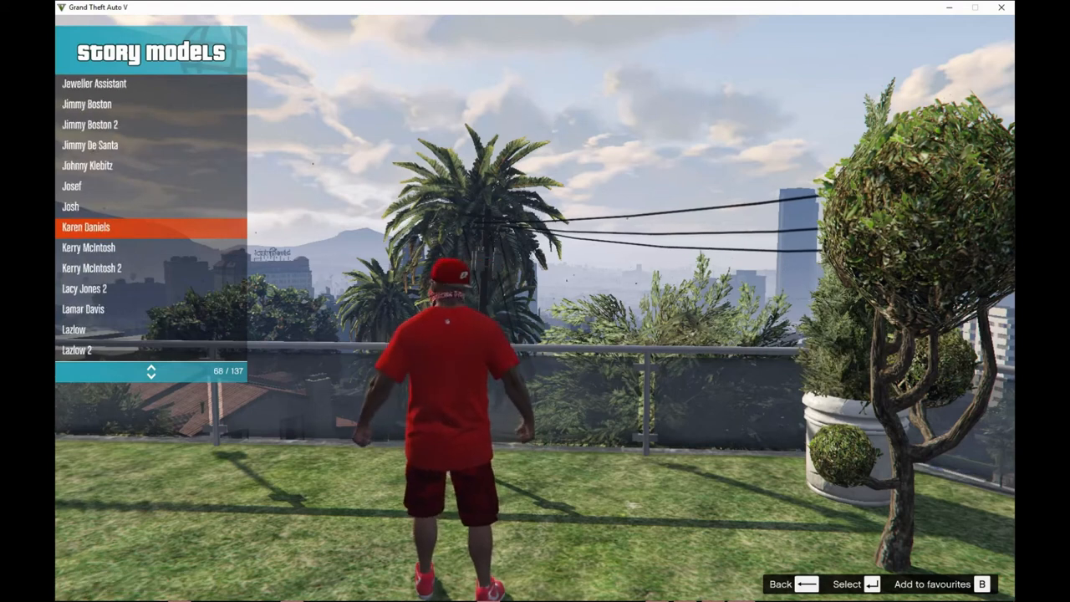
{"action": "scroll", "scroll_direction": "down", "scroll_amount": 3}
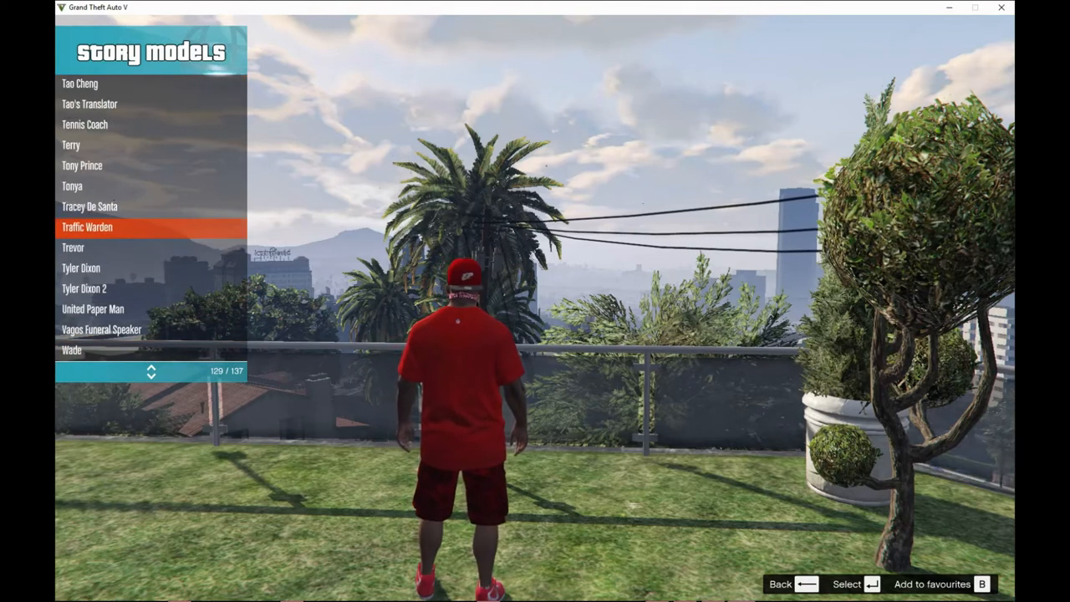
{"action": "left_click", "coordinate": [96, 226]}
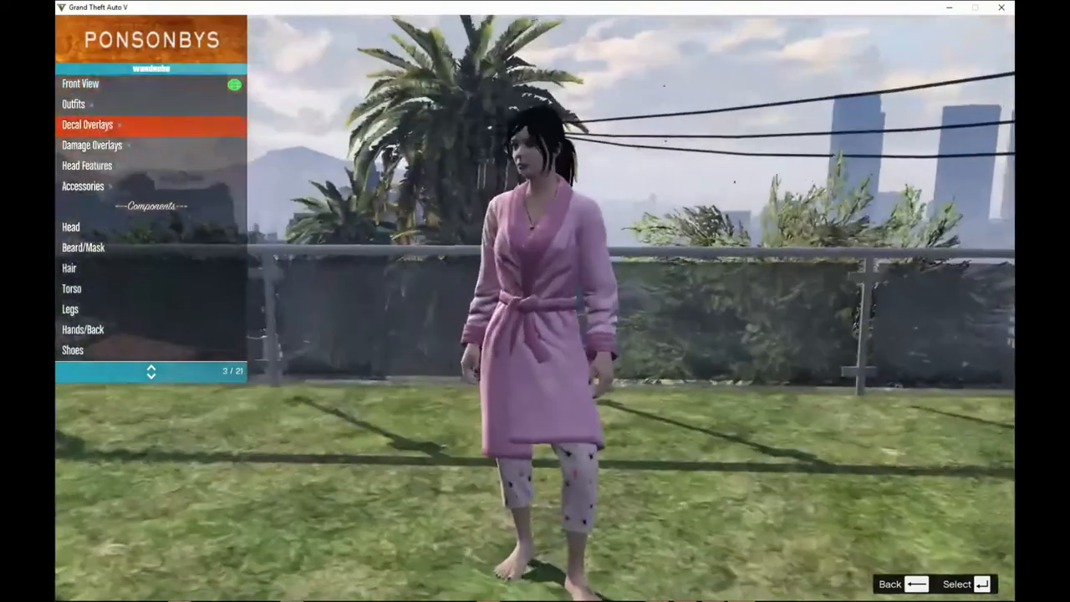
Step: In the Ponsonbys wardrobe, set Torso type 3, purple skirt legs and new shoes
{"action": "scroll", "scroll_direction": "down", "scroll_amount": 3}
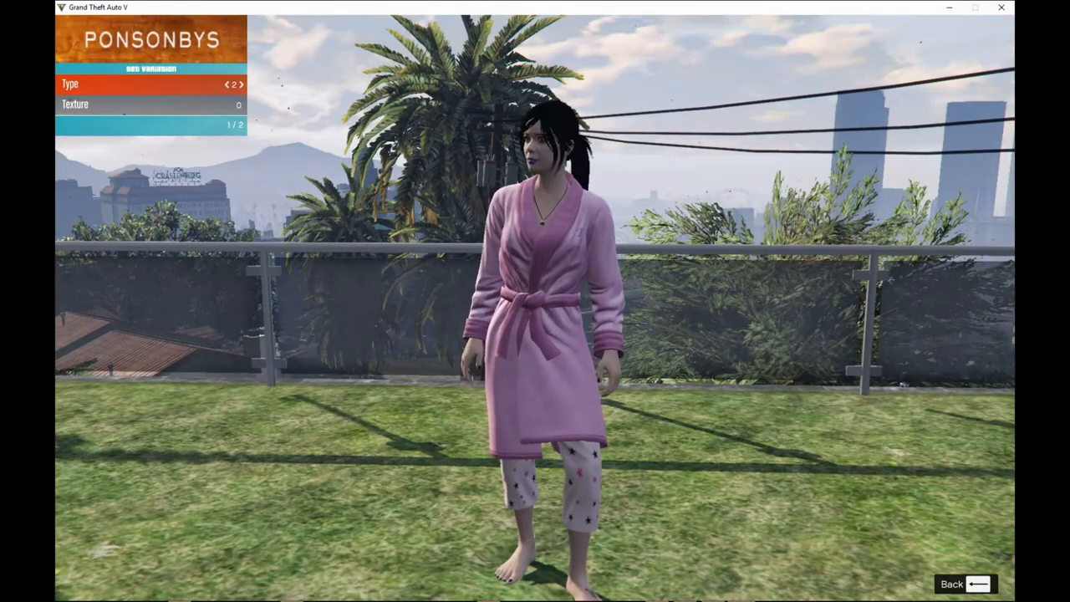
{"action": "left_click", "coordinate": [250, 85]}
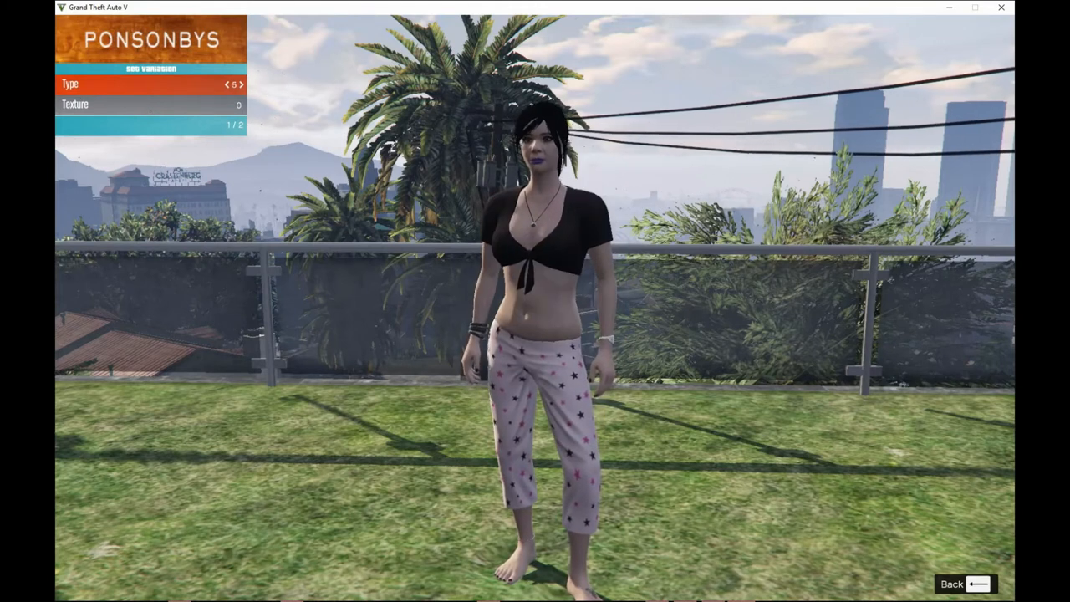
{"action": "left_click", "coordinate": [226, 83]}
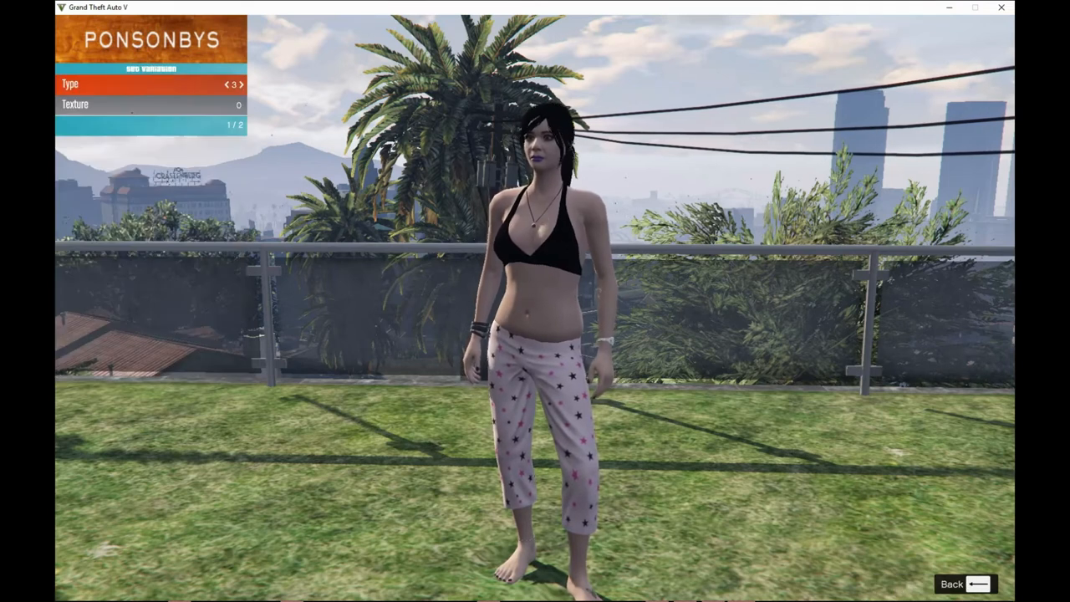
{"action": "left_click", "coordinate": [227, 85]}
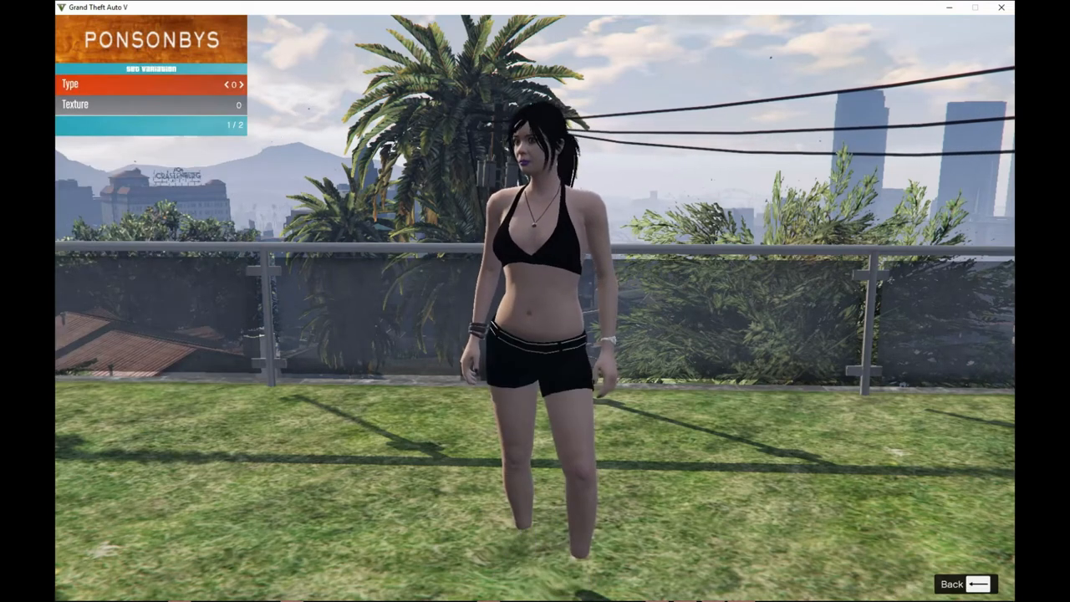
{"action": "left_click", "coordinate": [966, 583]}
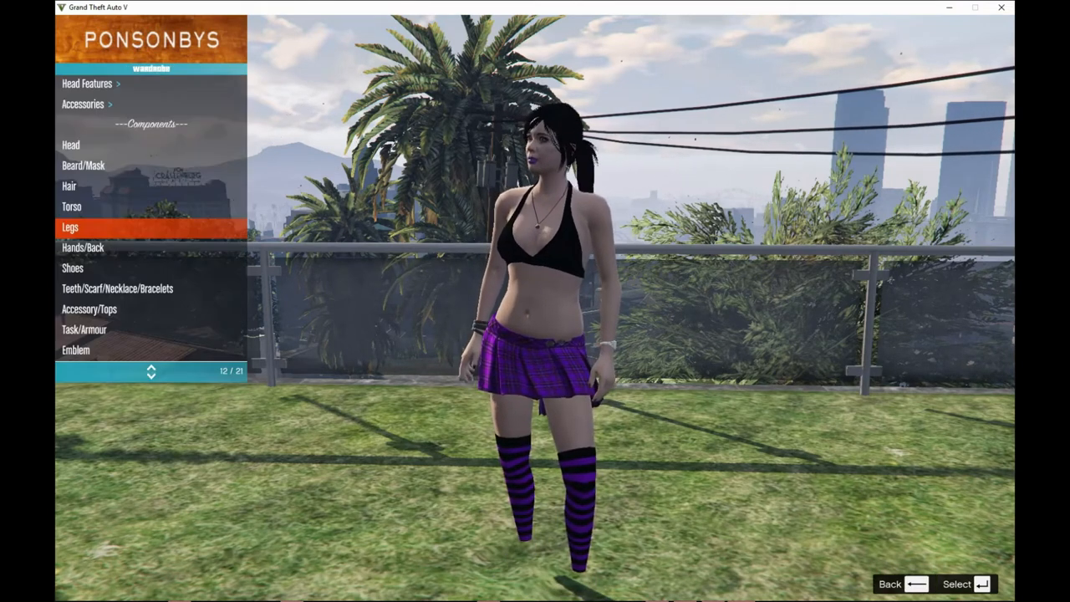
{"action": "left_click", "coordinate": [71, 227]}
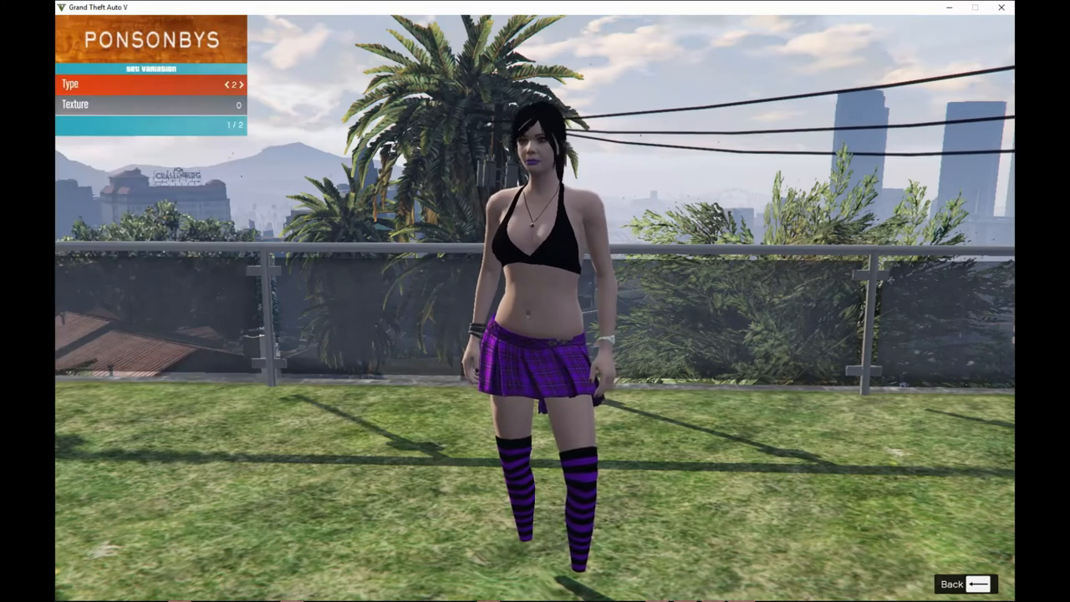
{"action": "left_click", "coordinate": [967, 583]}
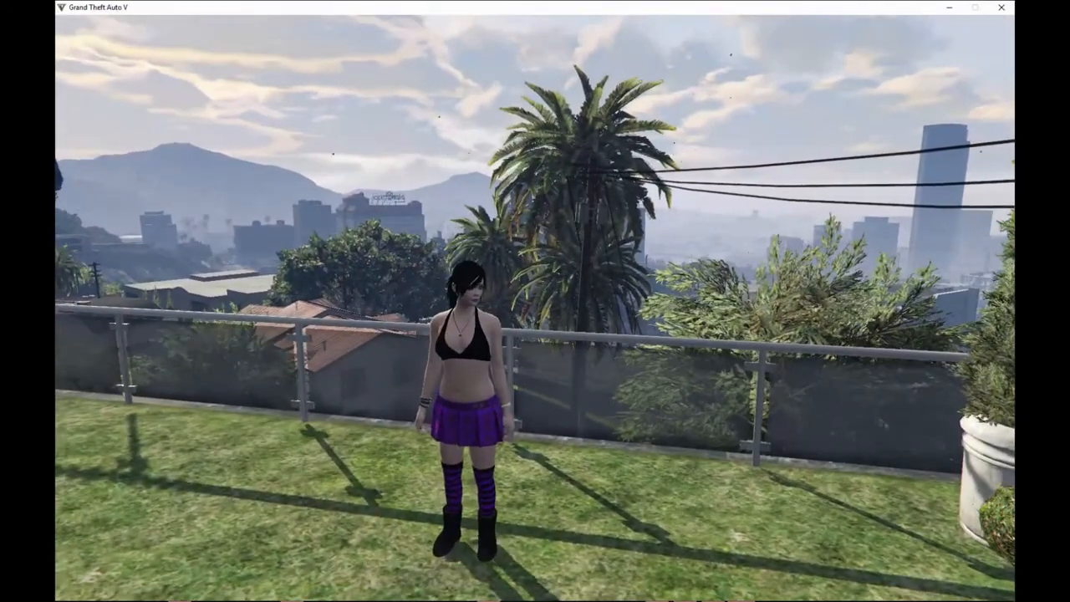
Step: Reopen Menyoo's Player Options wardrobe and change Tracey's hair, torso and legs variations
{"action": "key", "text": "F8"}
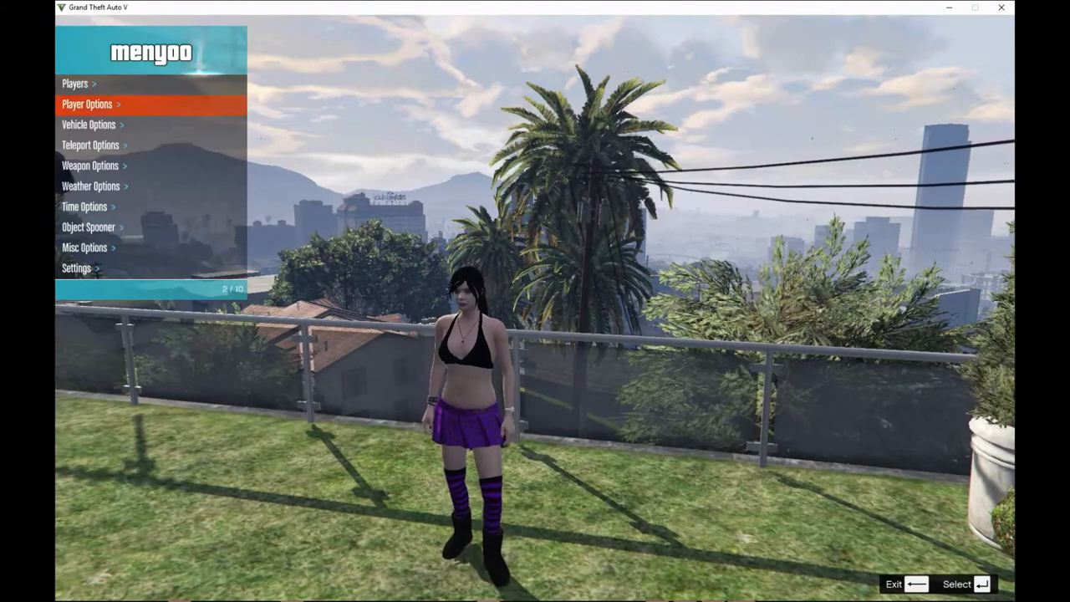
{"action": "left_click", "coordinate": [88, 103]}
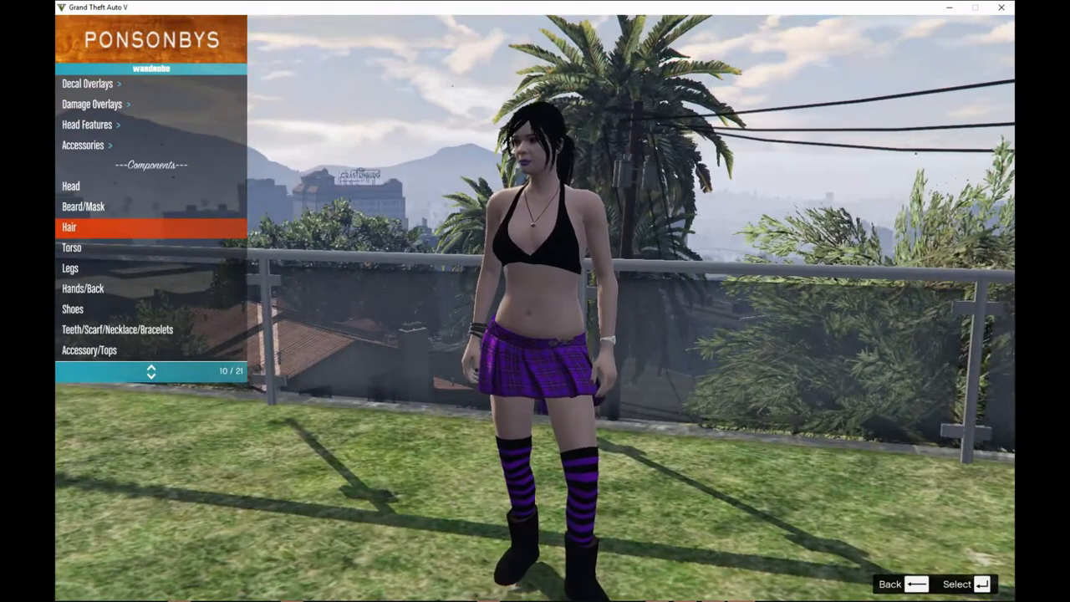
{"action": "left_click", "coordinate": [84, 227]}
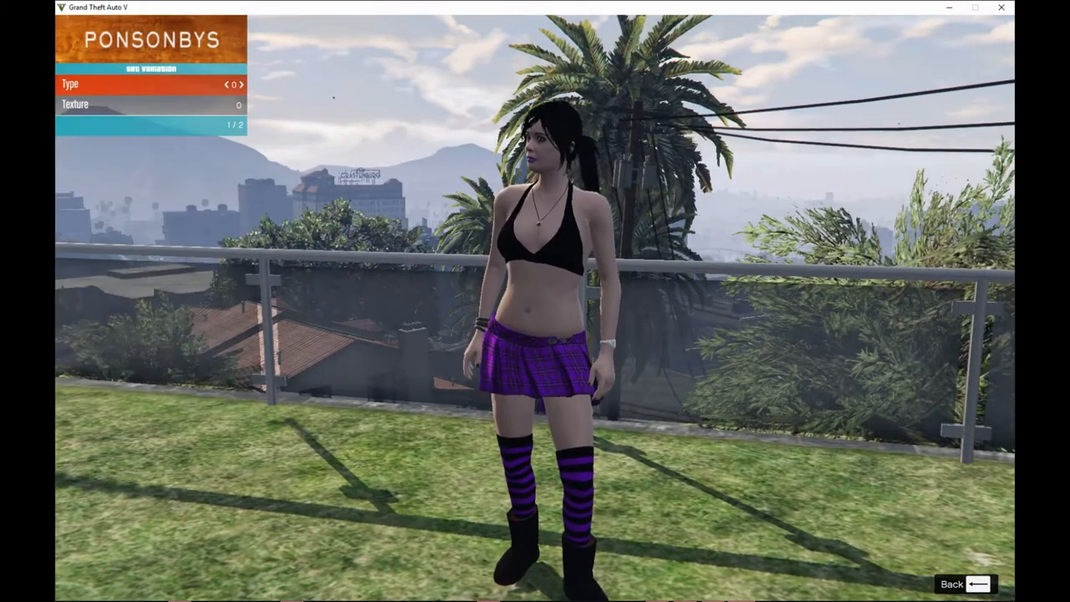
{"action": "left_click", "coordinate": [246, 84]}
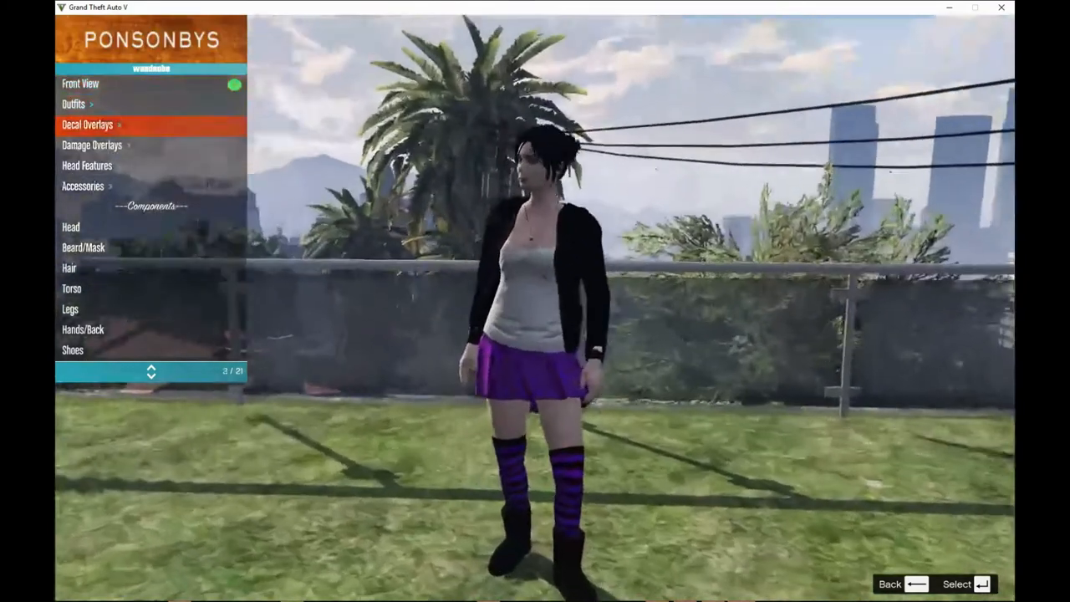
{"action": "left_click", "coordinate": [104, 124]}
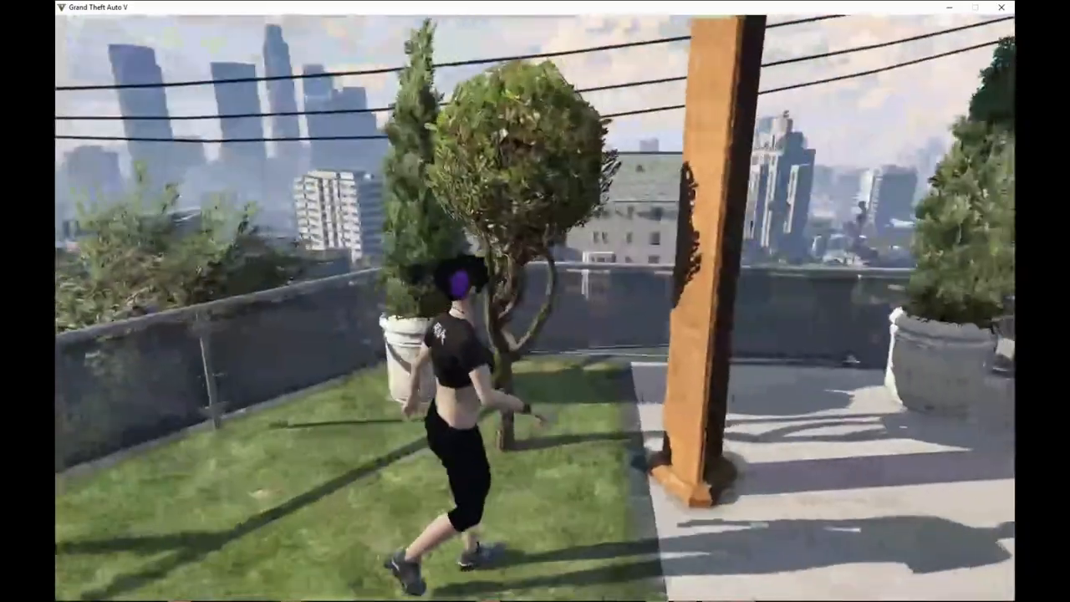
{"action": "key", "text": "w"}
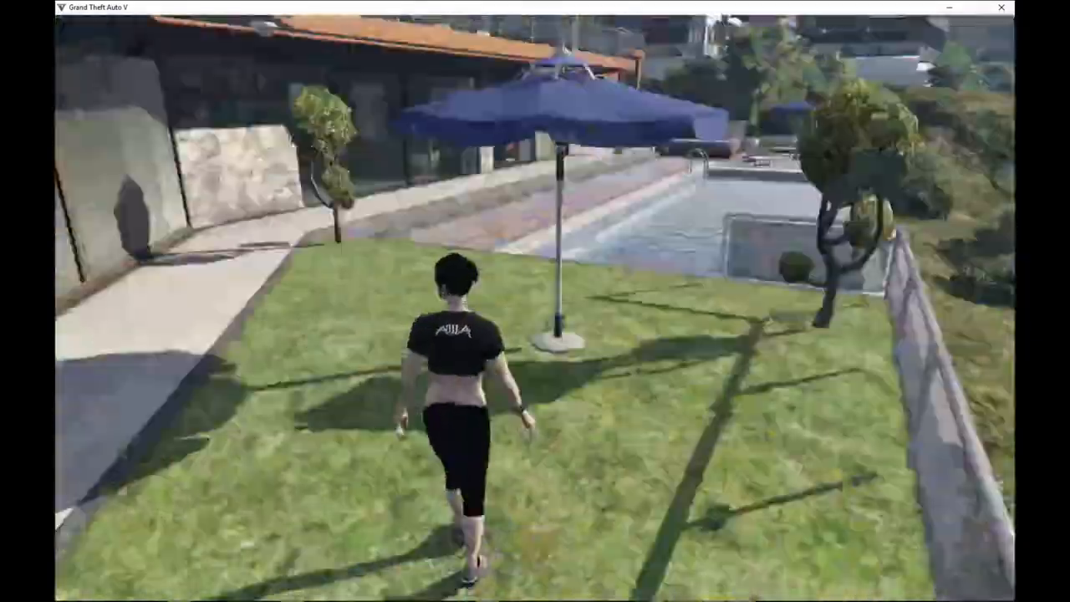
{"action": "key", "text": "w"}
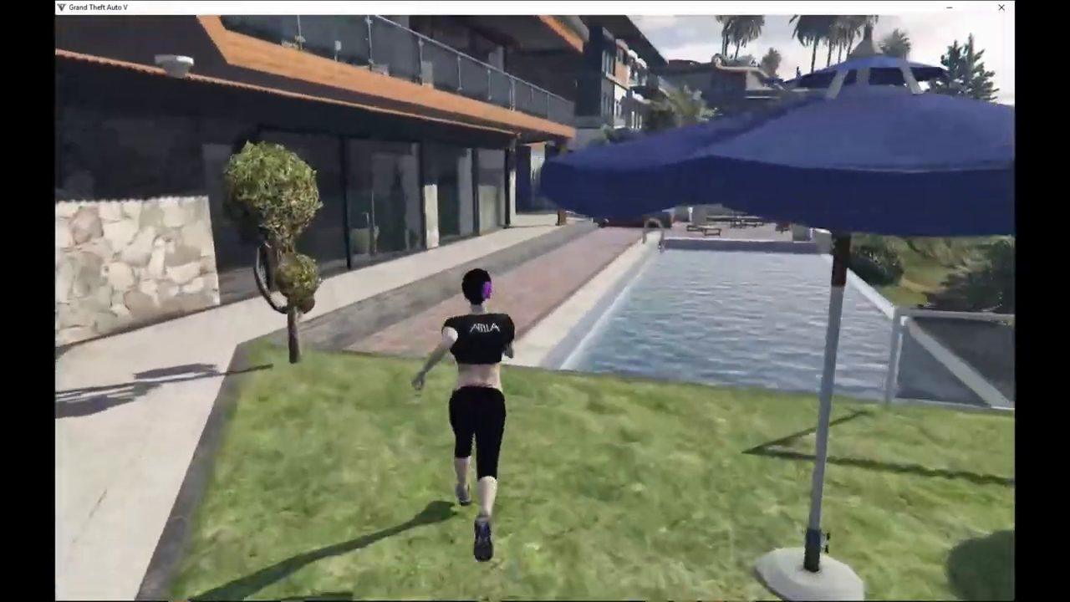